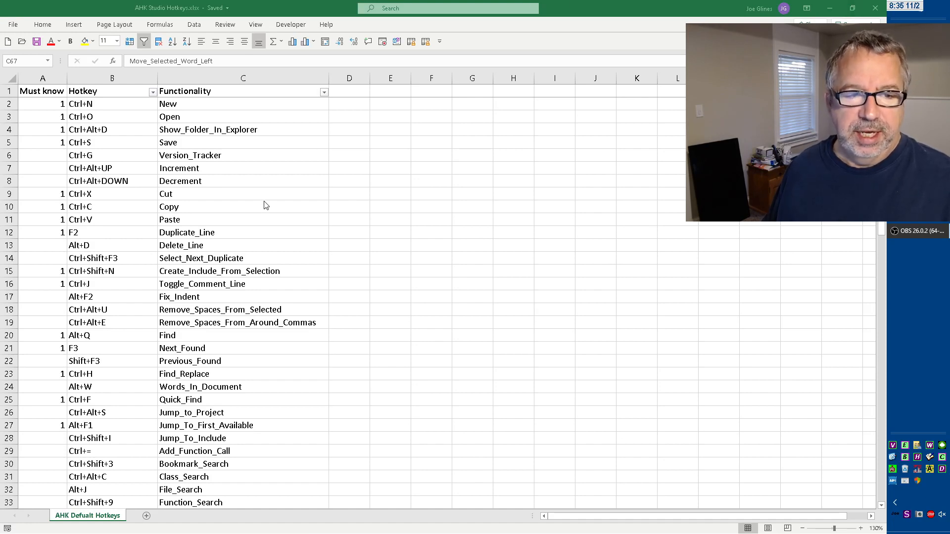
mouse_move(230, 160)
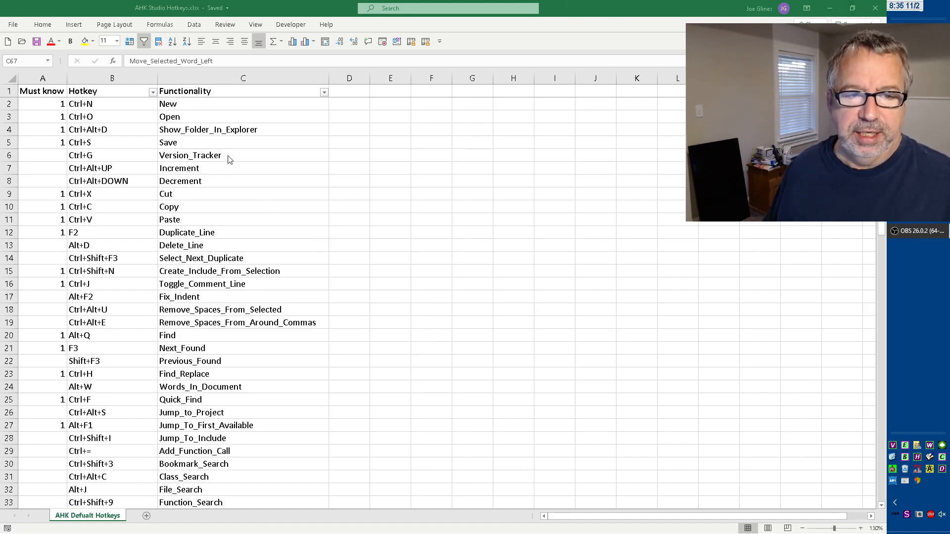
mouse_move(246, 158)
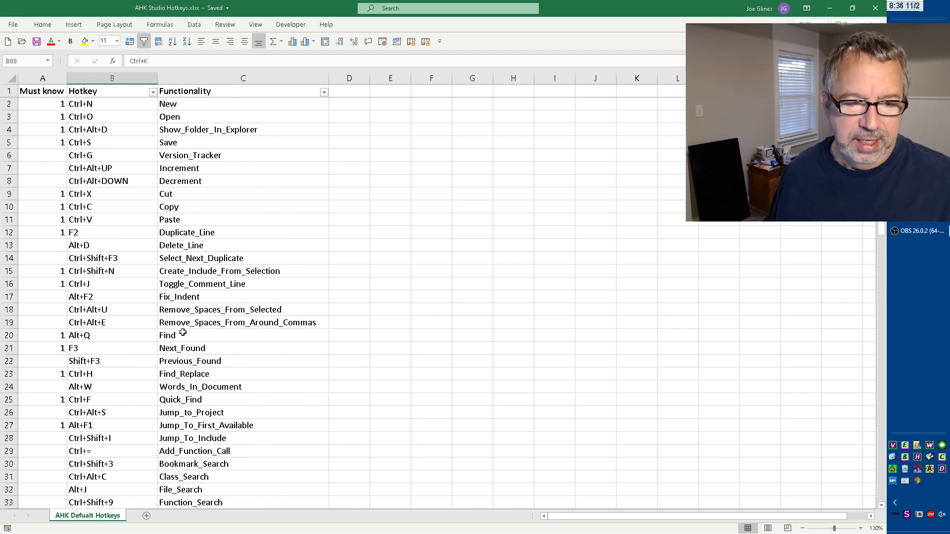
Select the Must know column's header cell A1 to add a filter dropdown to it
left_click(42, 104)
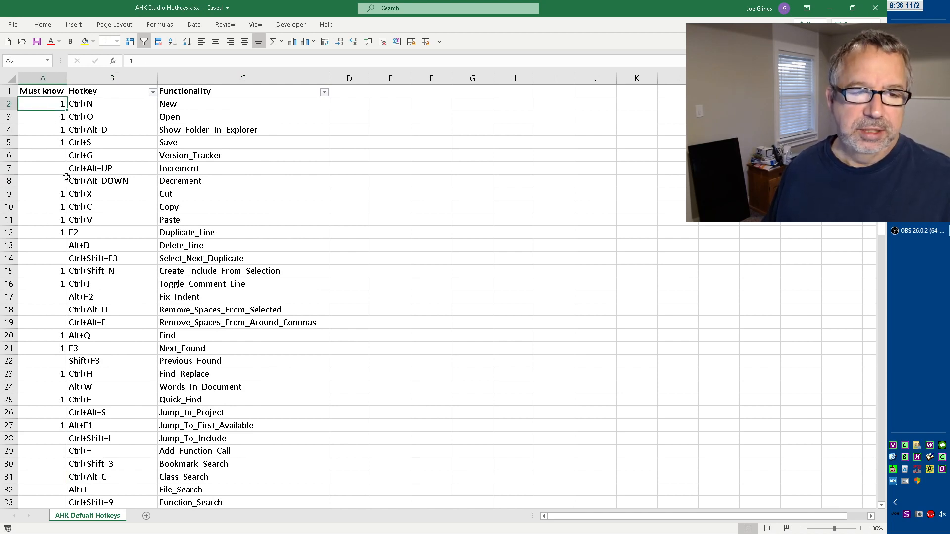
left_click(42, 91)
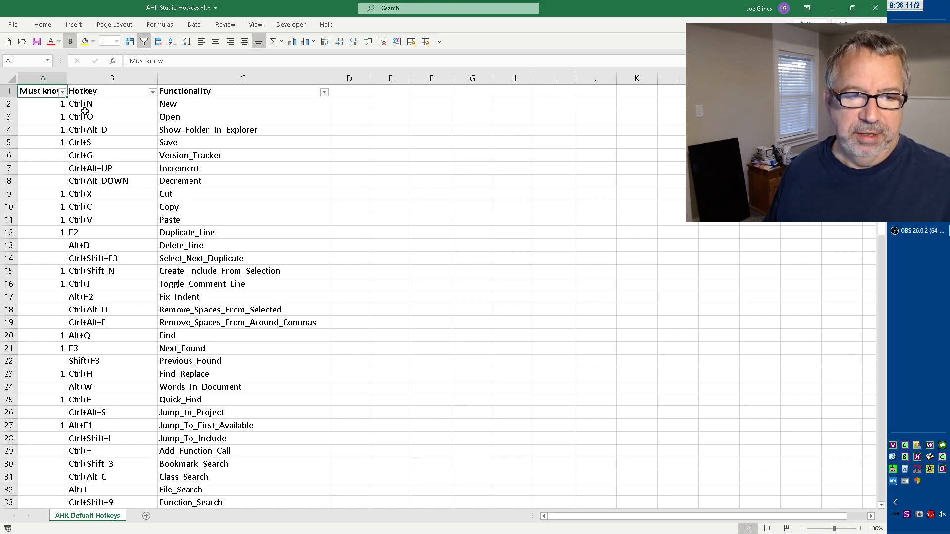
left_click(57, 91)
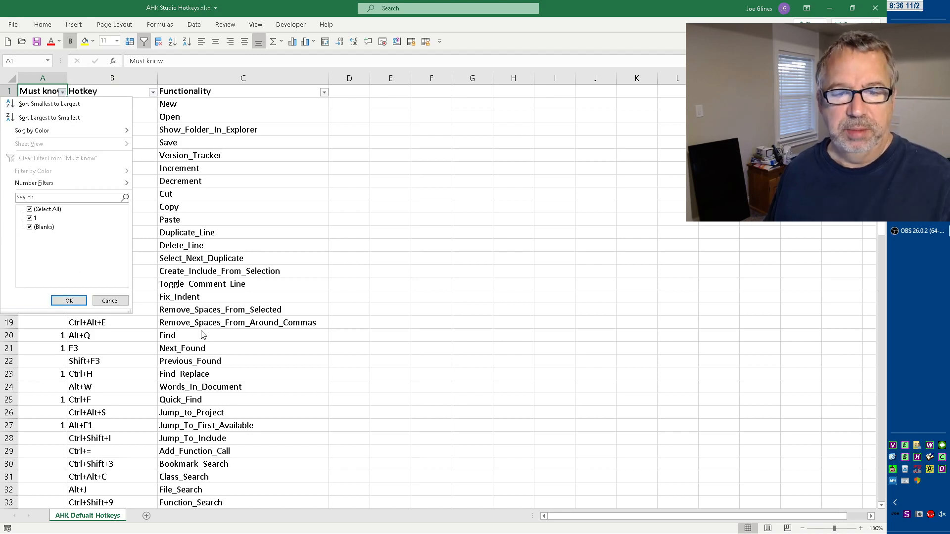
mouse_move(204, 330)
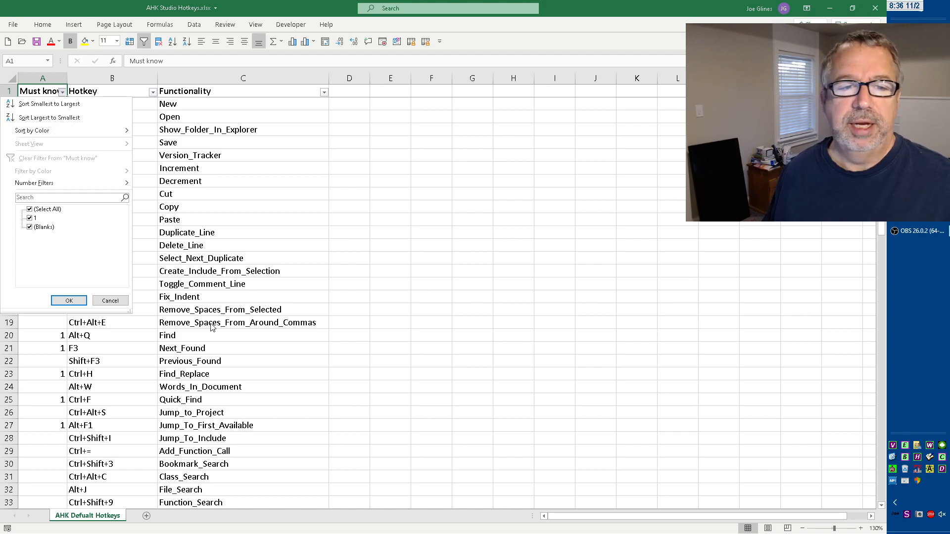
mouse_move(219, 347)
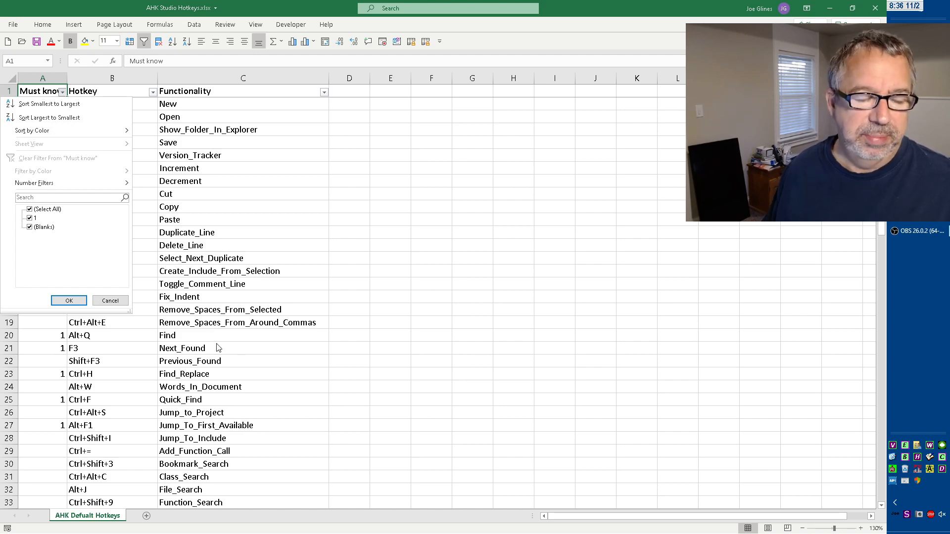
left_click(69, 301)
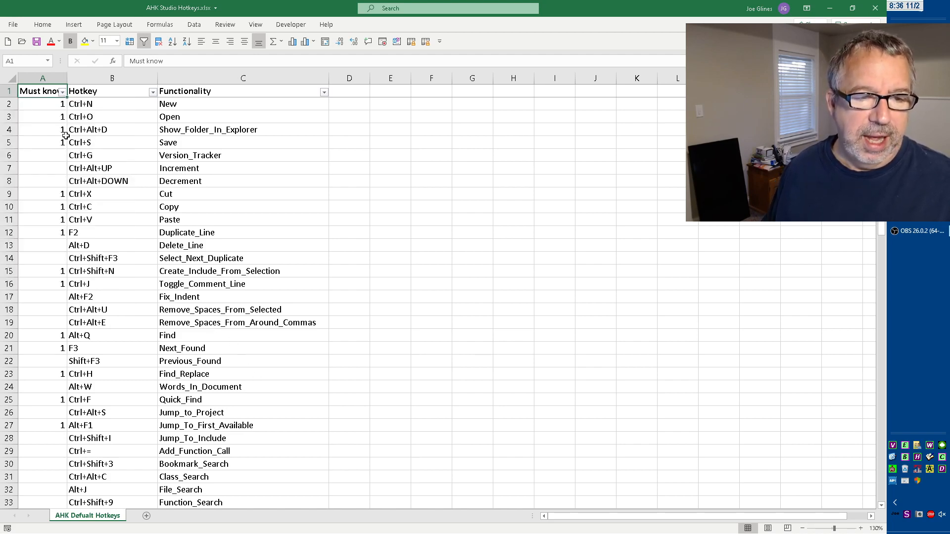
Open the Must know column's filter dropdown to exclude blank rows
left_click(63, 91)
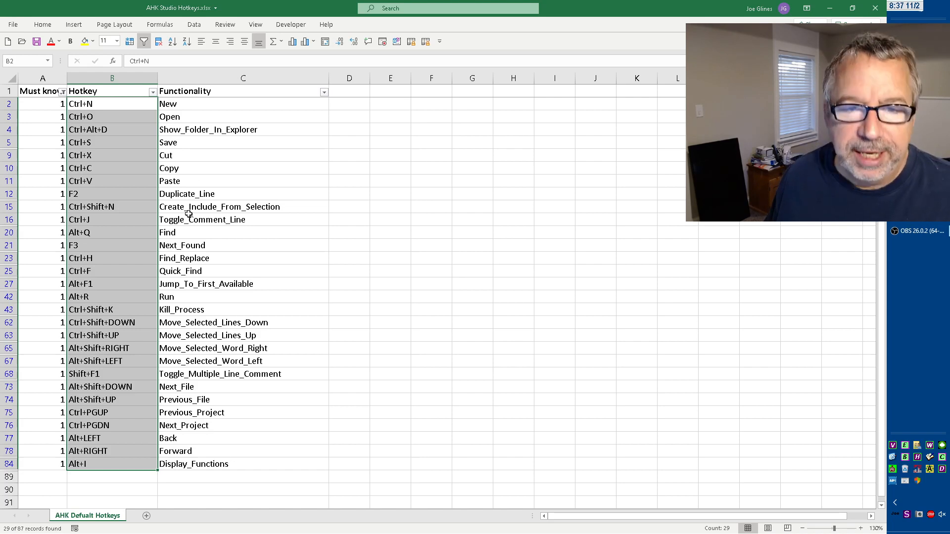
mouse_move(217, 246)
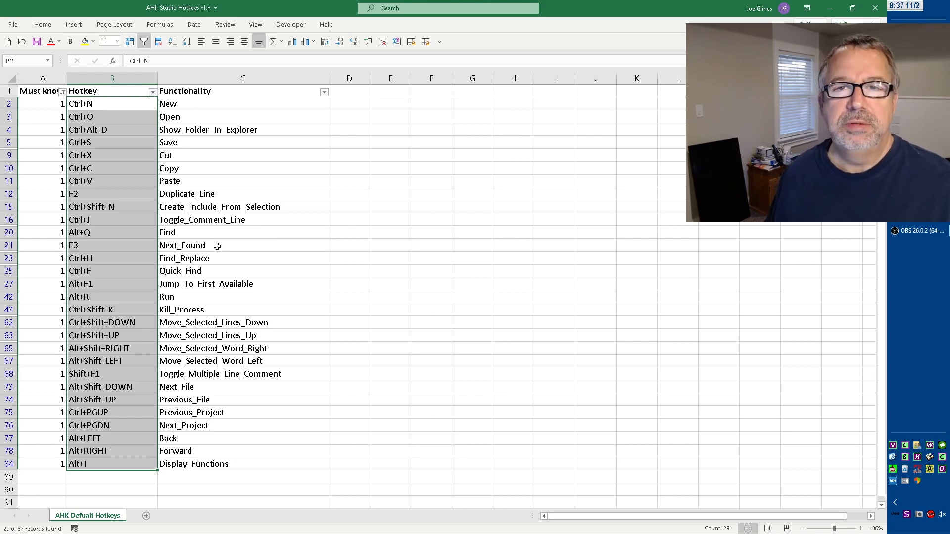